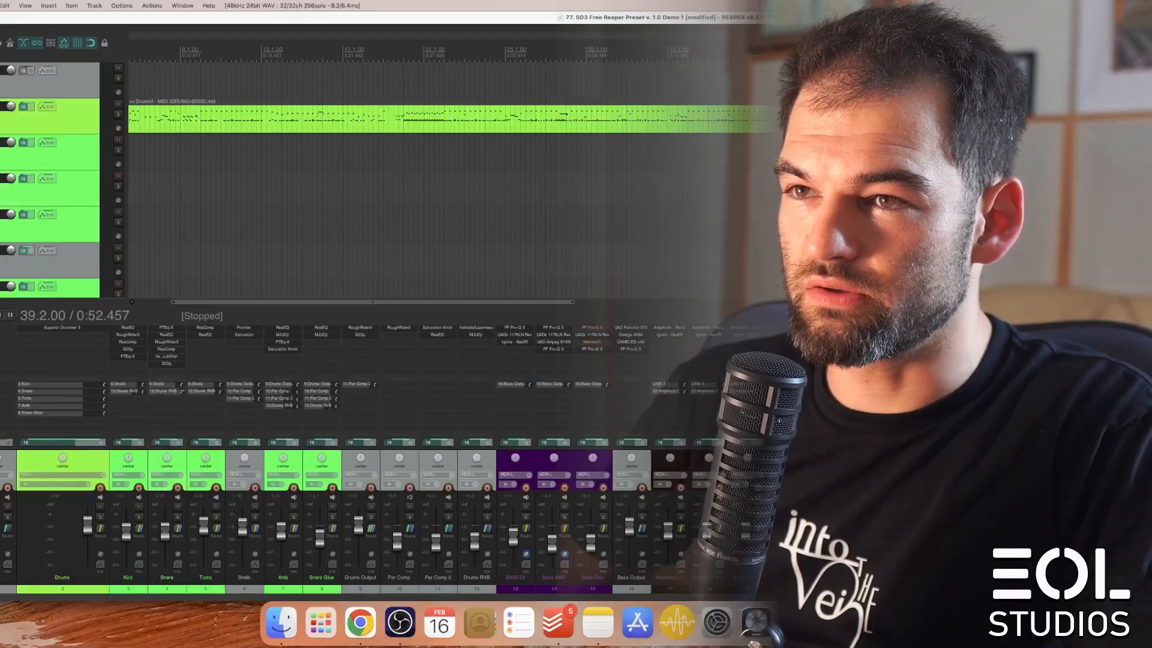
{"action": "key", "text": "space"}
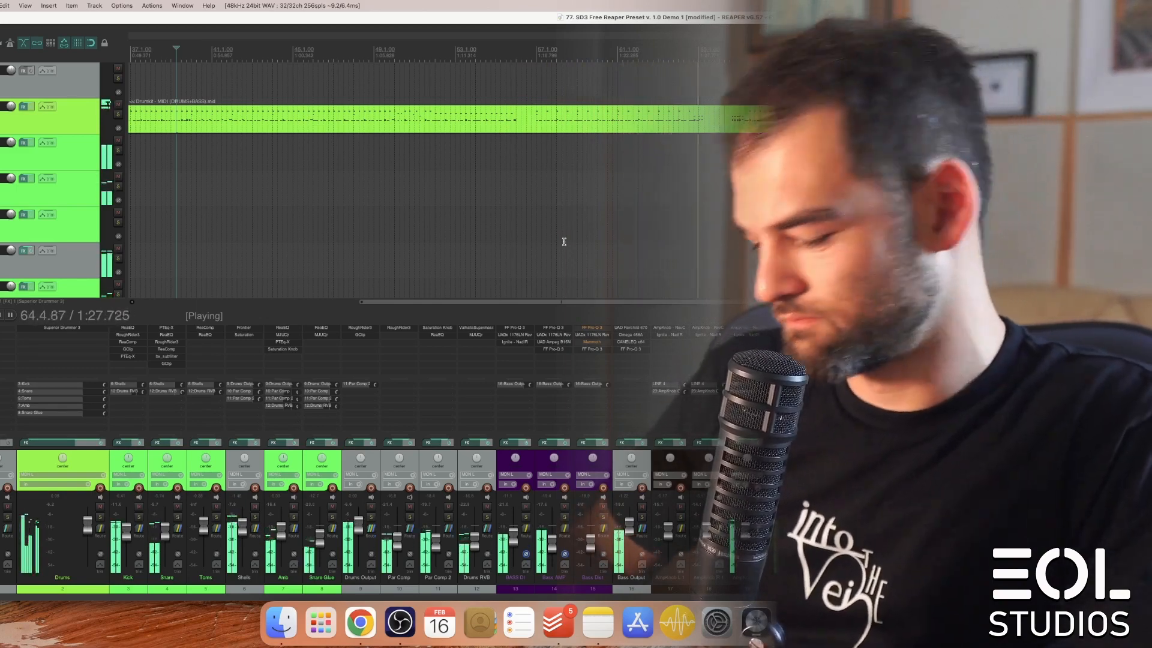
{"action": "key", "text": "space"}
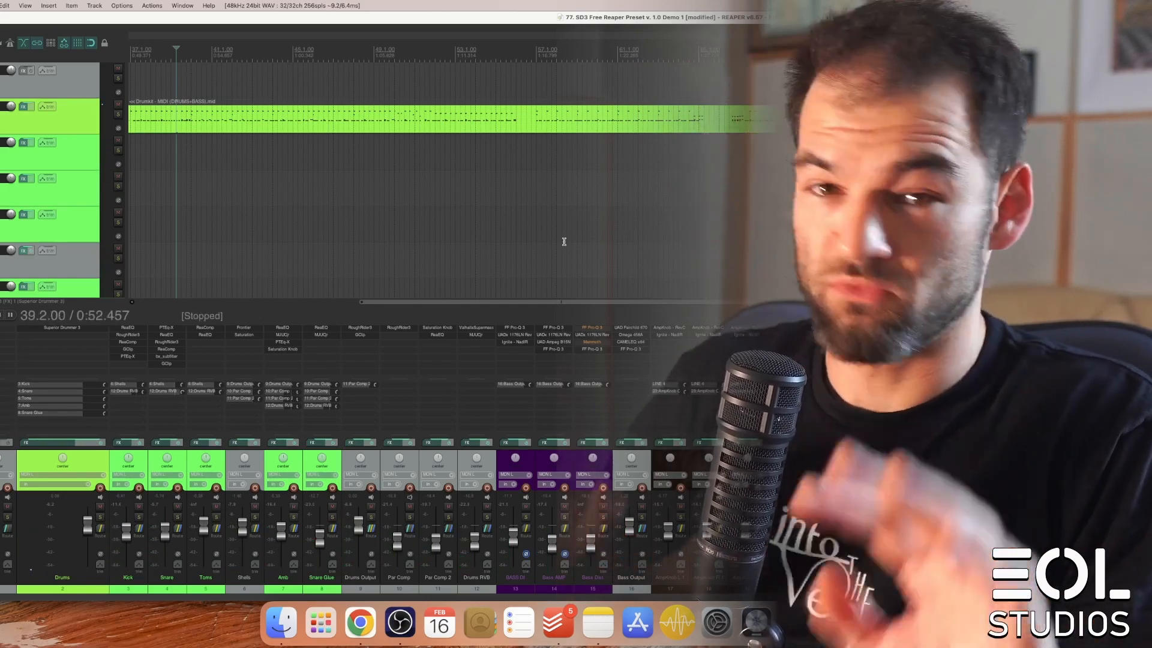